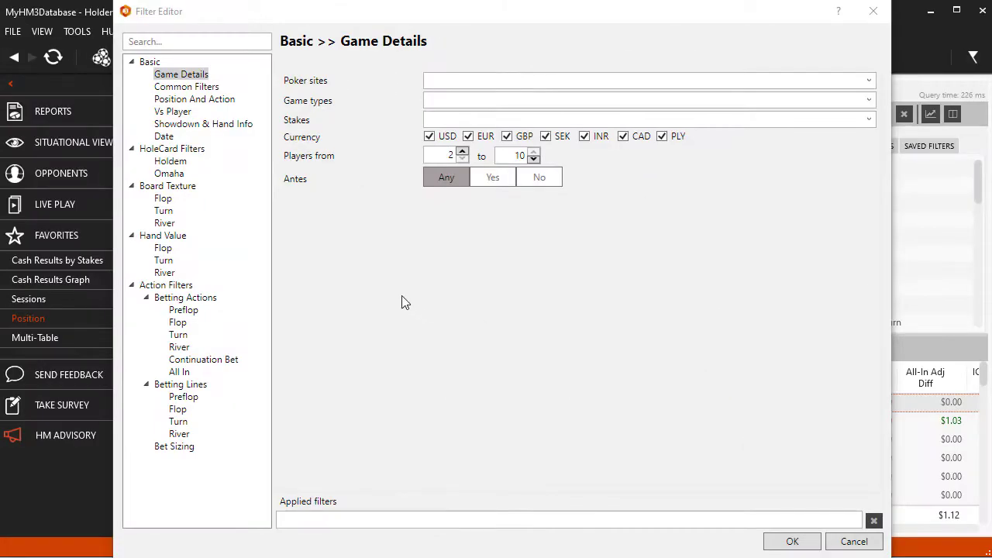
- View the Position And Action, Holdem, Omaha, and Board Texture Flop filter pages in turn
left_click(194, 99)
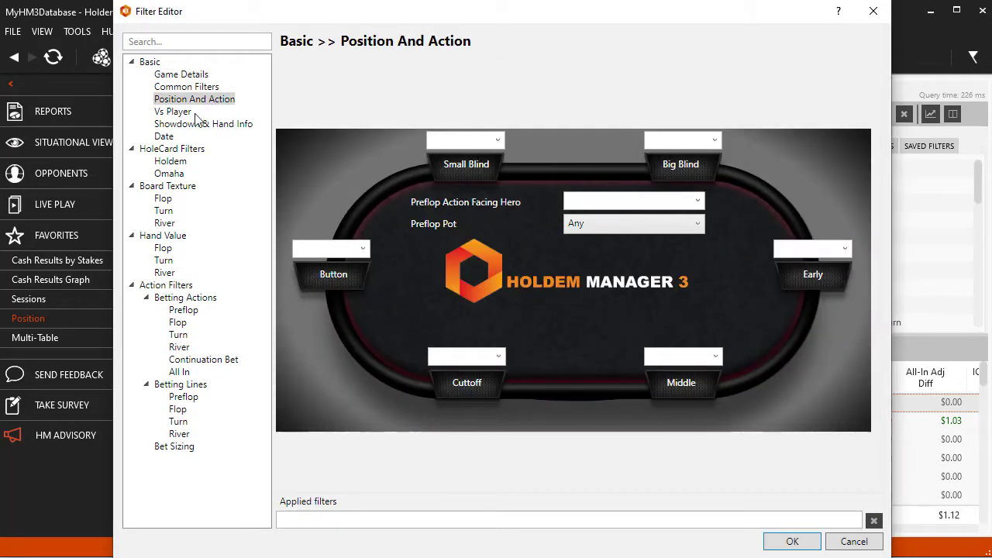
left_click(170, 161)
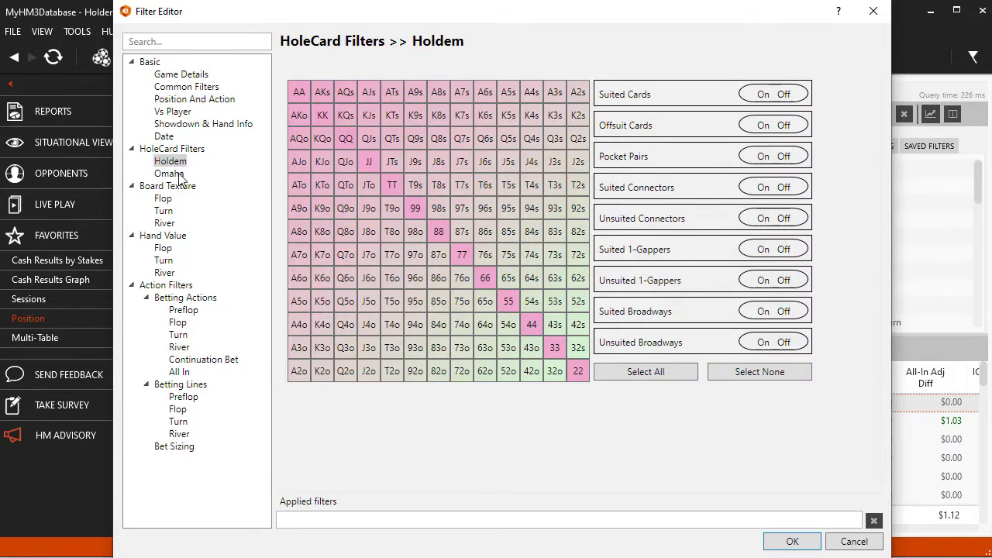
left_click(169, 173)
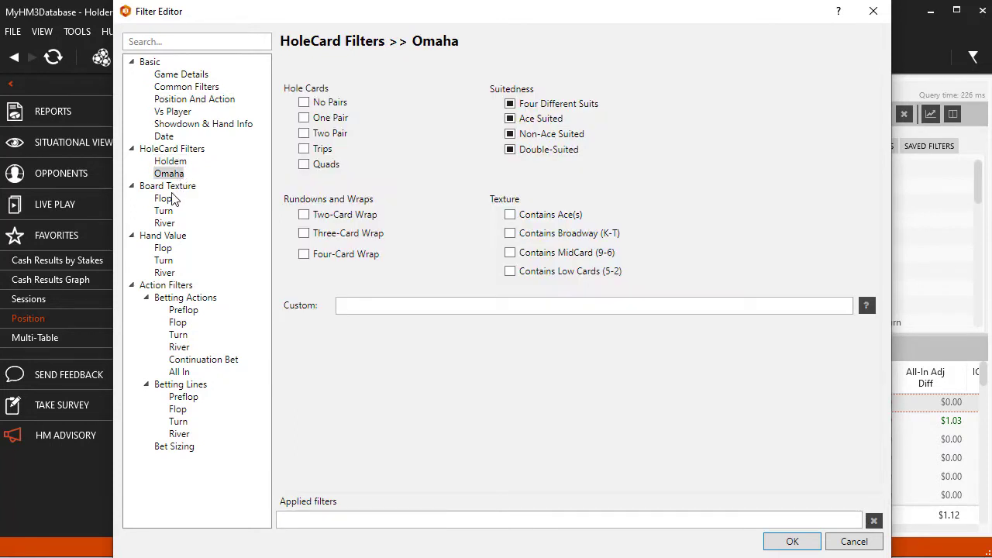
left_click(162, 199)
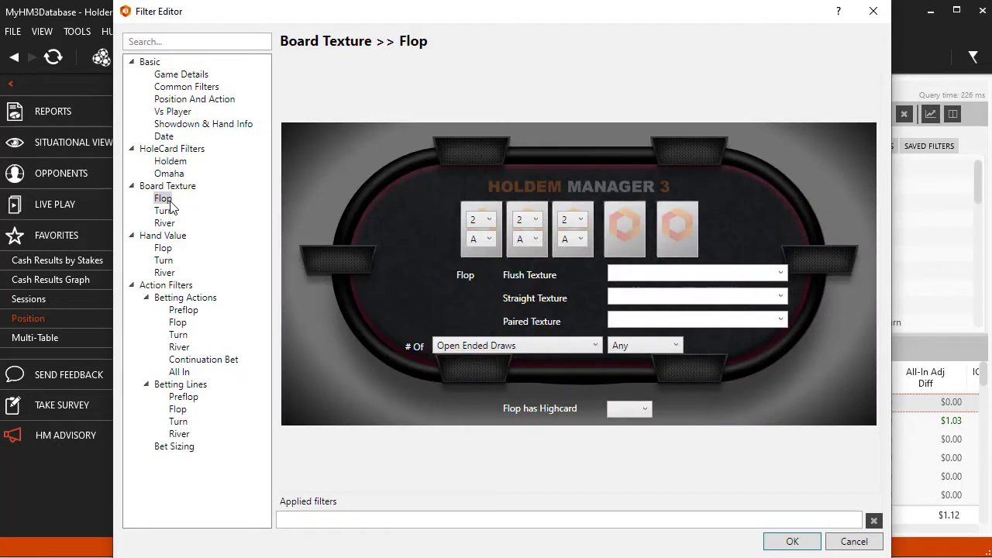
- View Hand Value Flop, preflop Betting Actions, preflop Betting Lines, and Bet Sizing filter pages
left_click(163, 247)
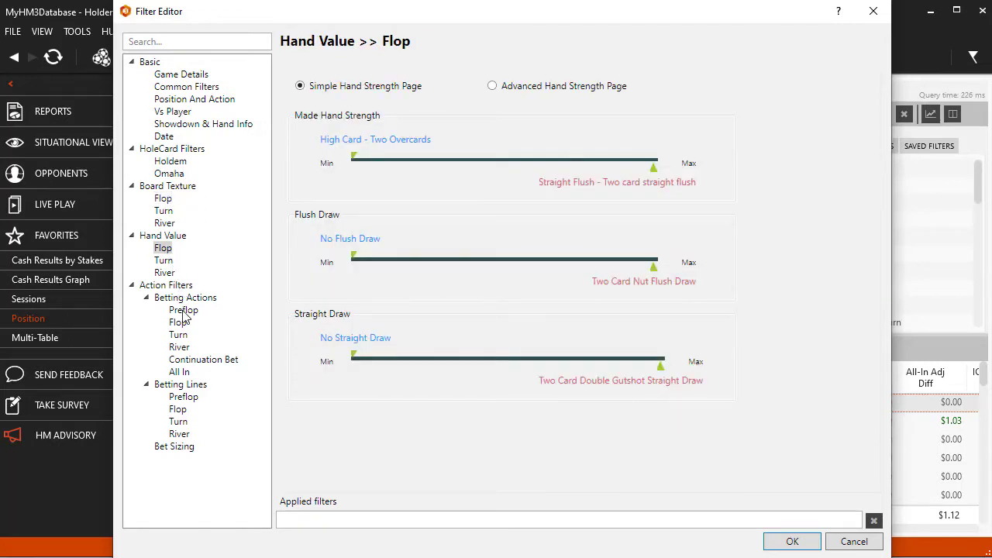
left_click(184, 309)
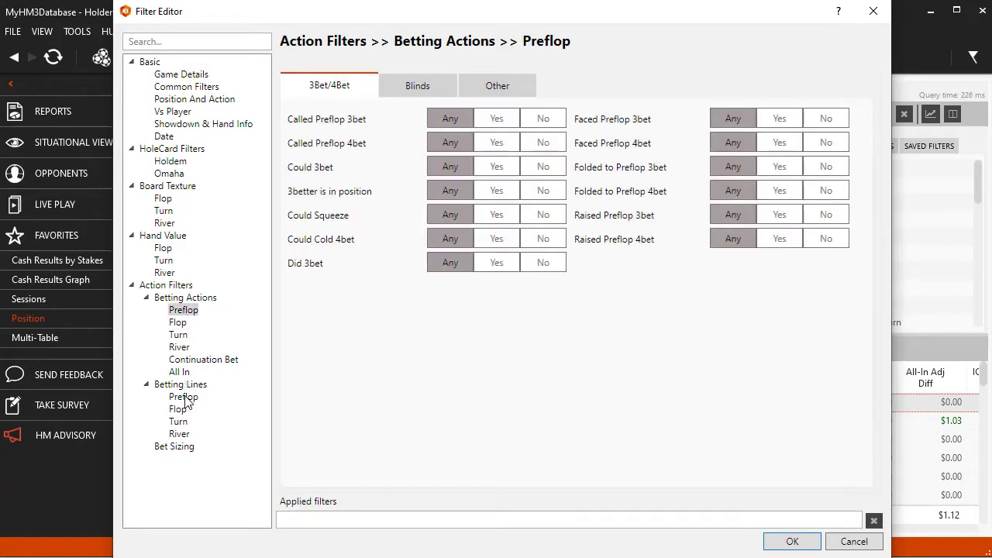
left_click(183, 396)
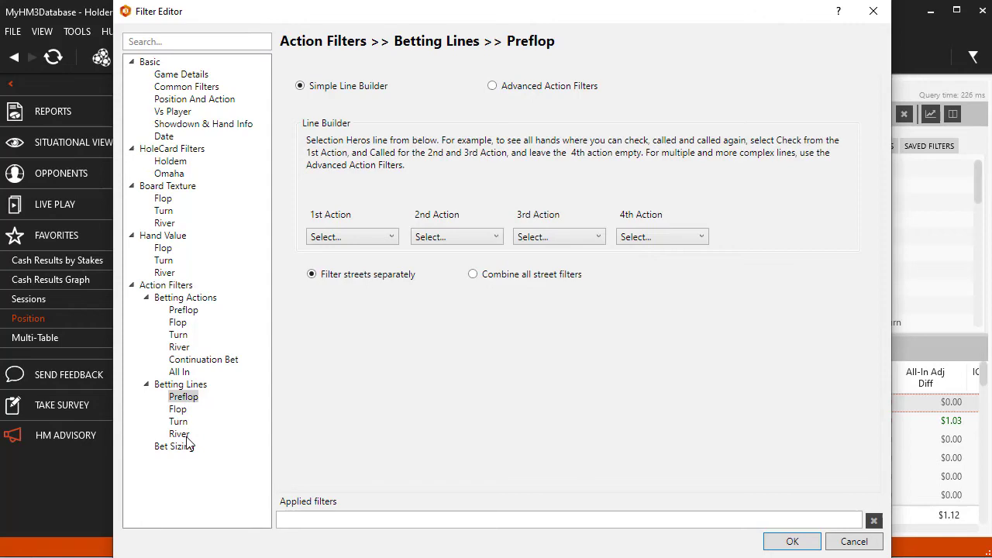
left_click(173, 446)
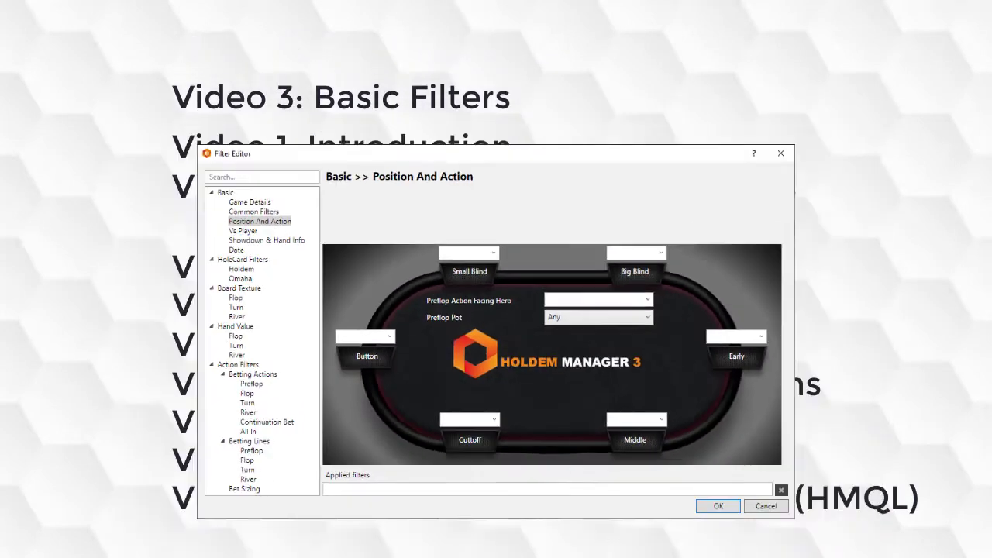
- Step through the Hole Card, Board Texture, Hand Value, Betting Actions, Betting Lines, and Bet Sizing video slides
left_click(241, 268)
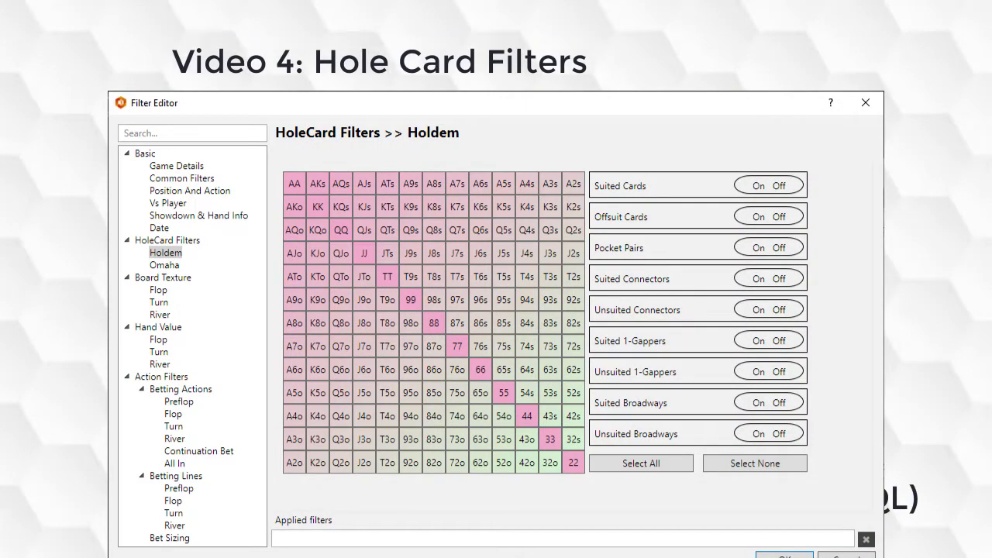
left_click(157, 285)
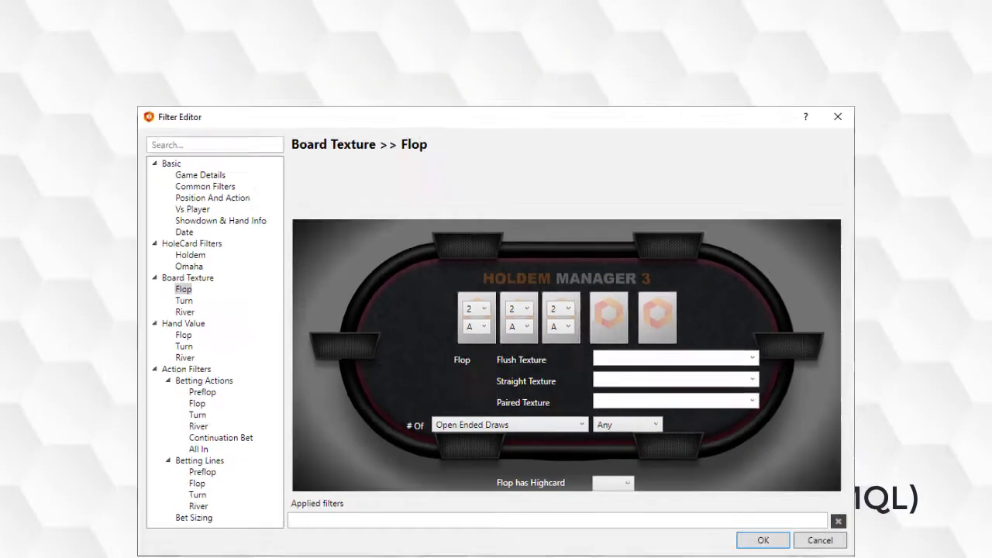
left_click(184, 335)
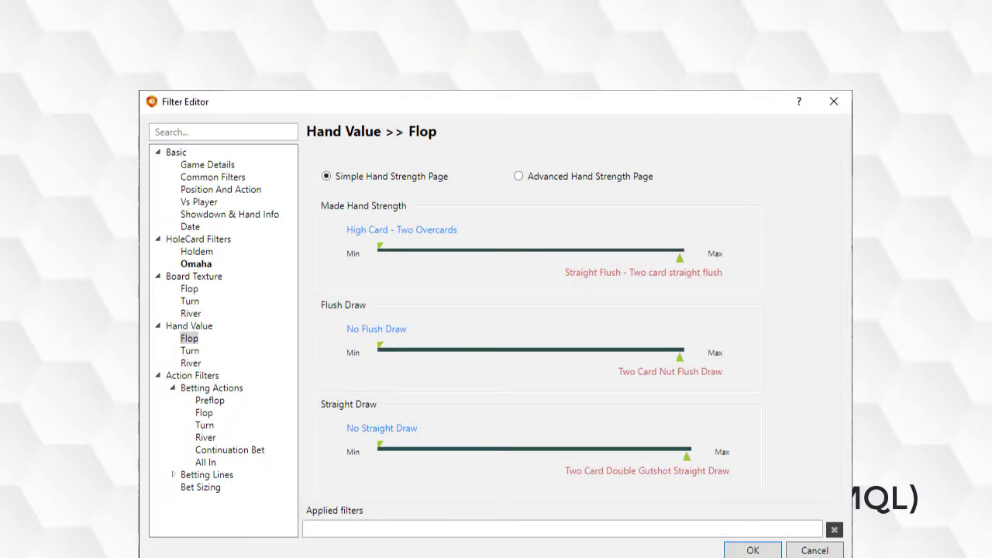
left_click(209, 400)
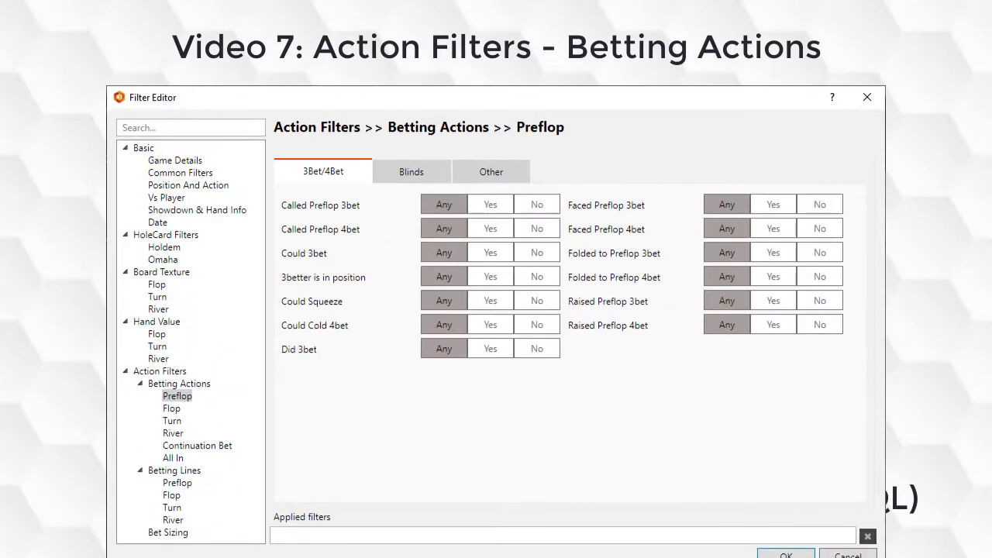
left_click(176, 483)
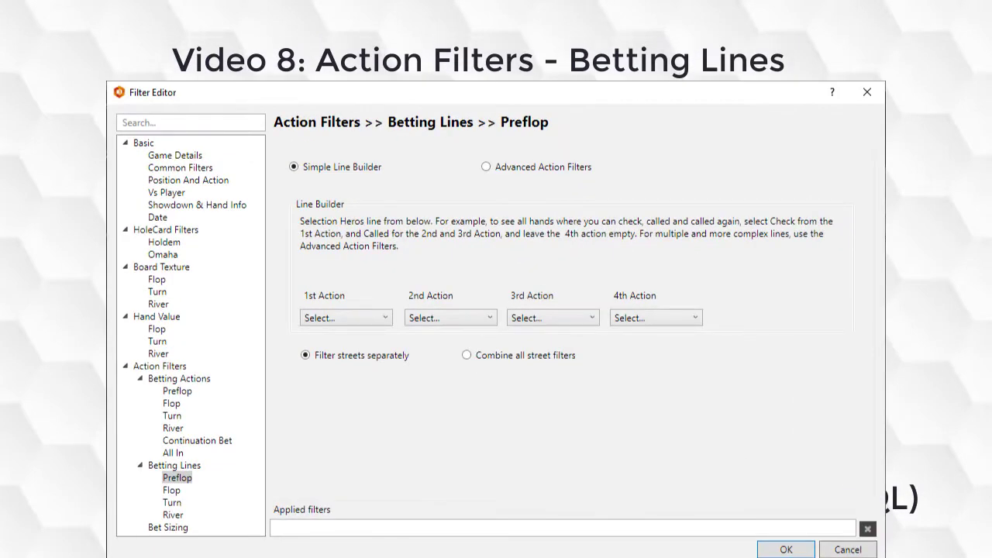
left_click(168, 527)
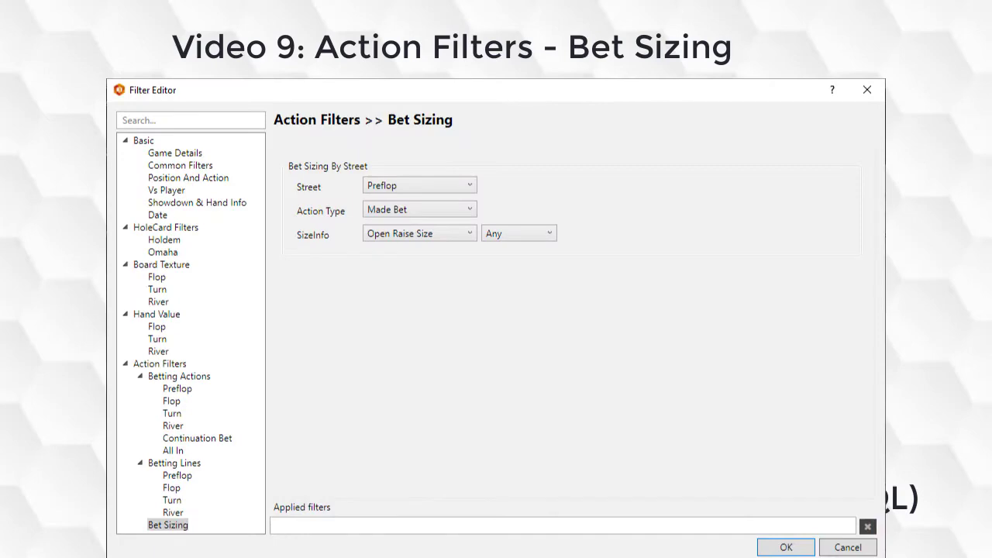